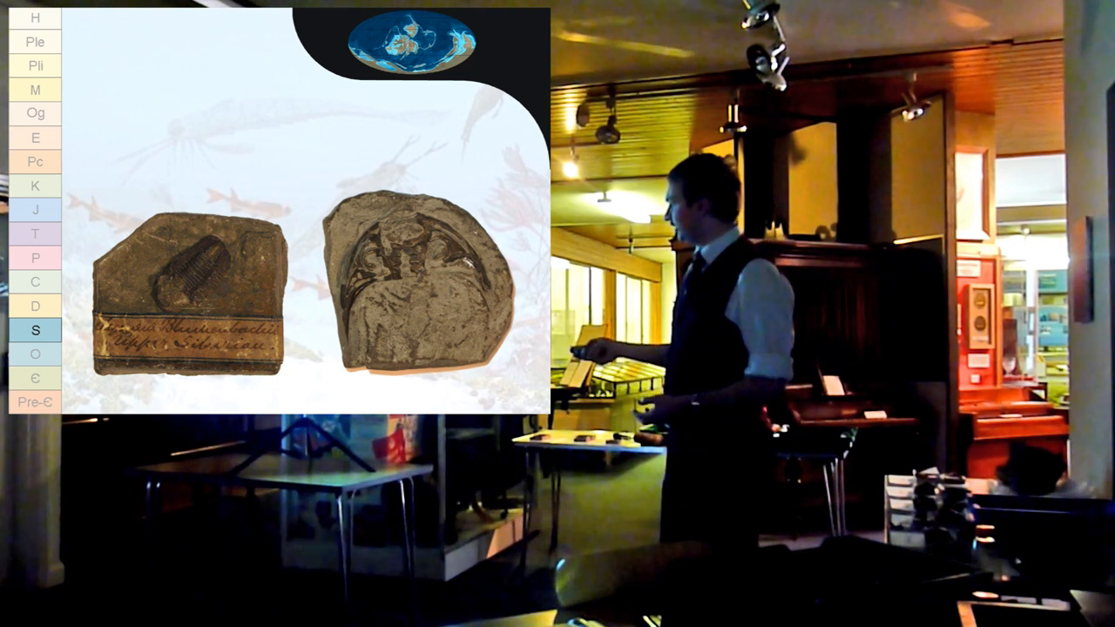
click(34, 282)
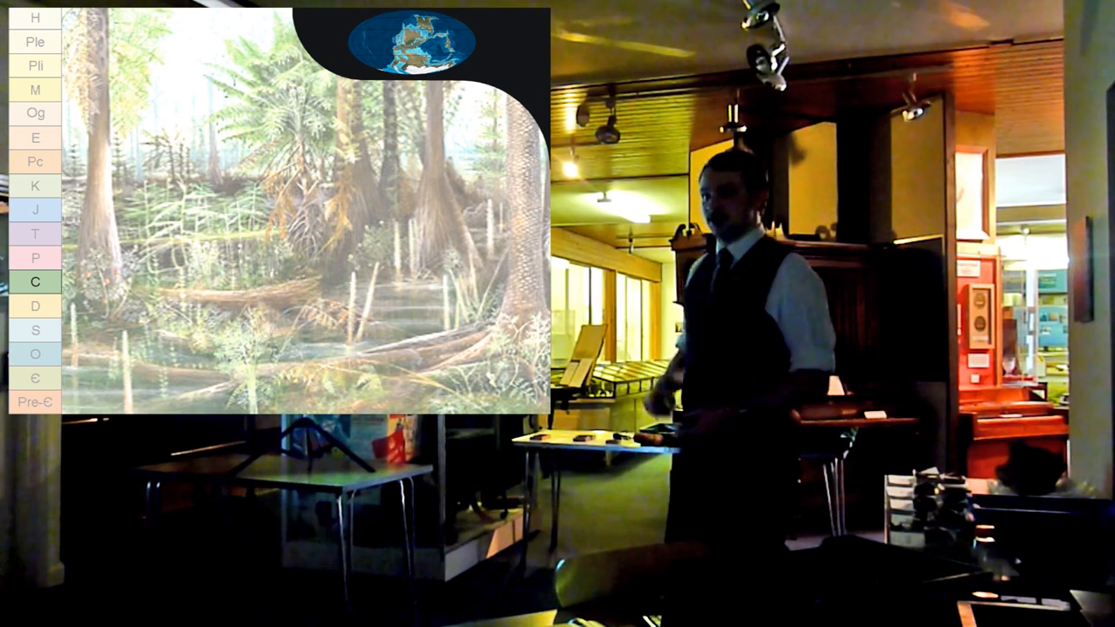
click(35, 233)
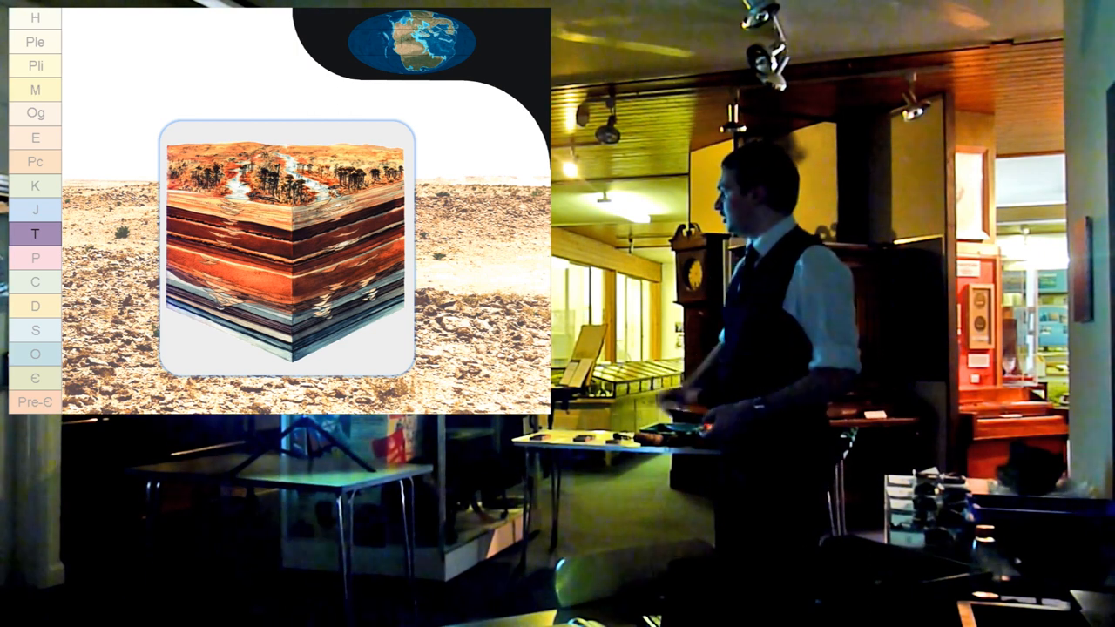
click(35, 209)
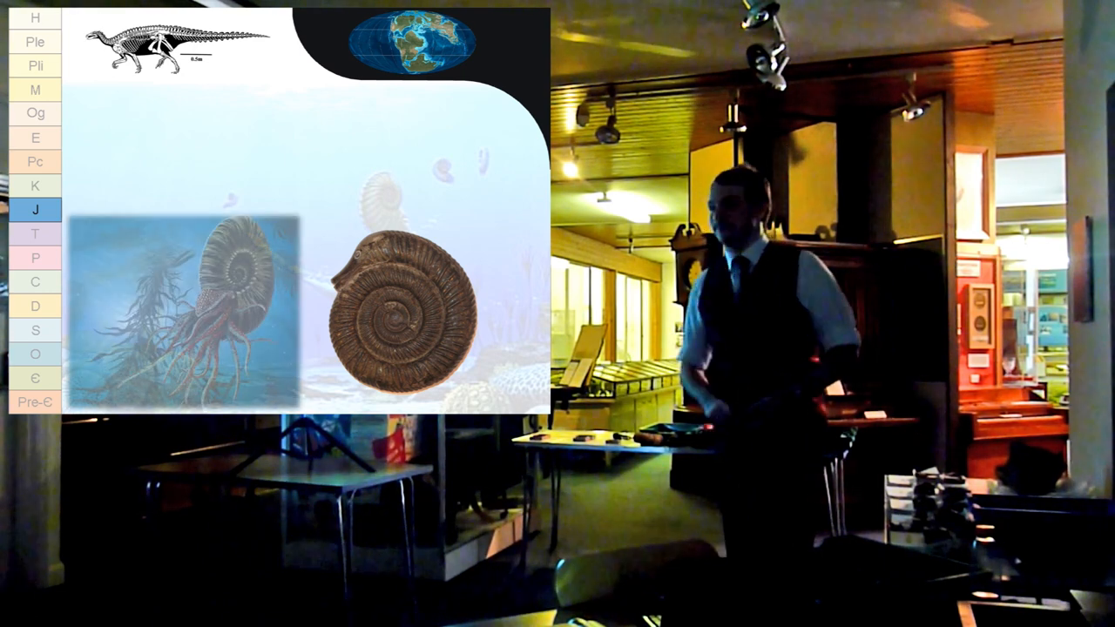
click(35, 186)
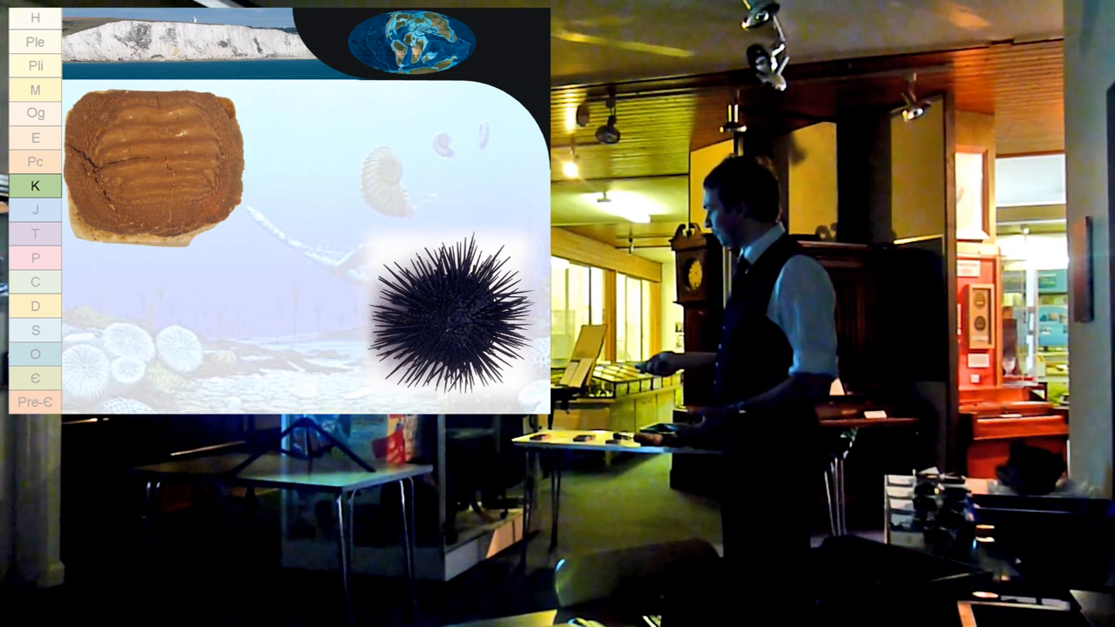
click(35, 138)
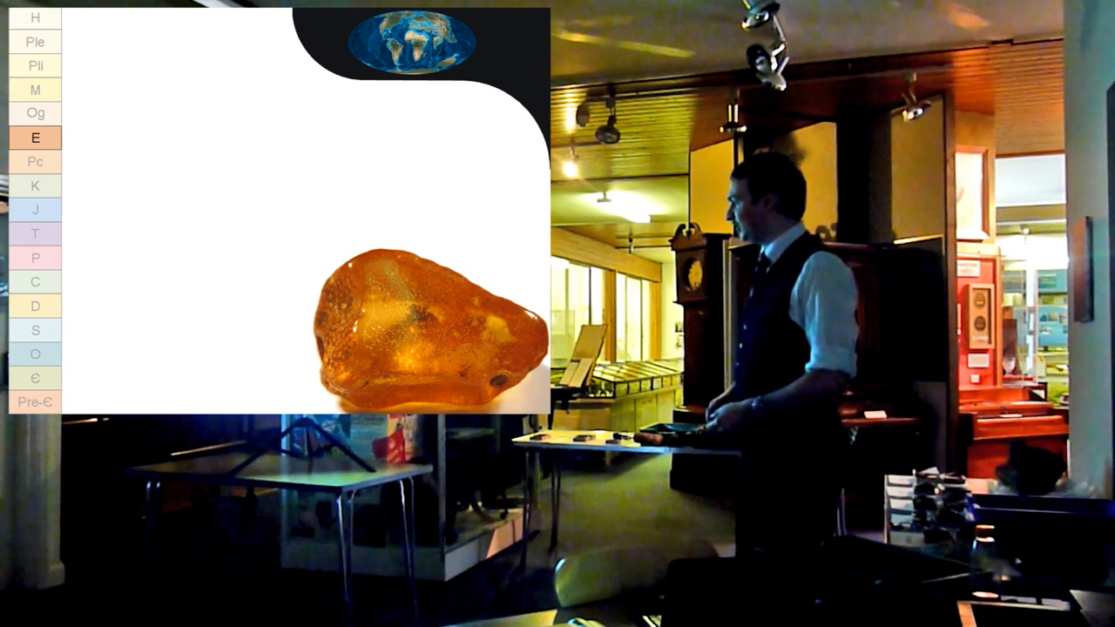
click(35, 42)
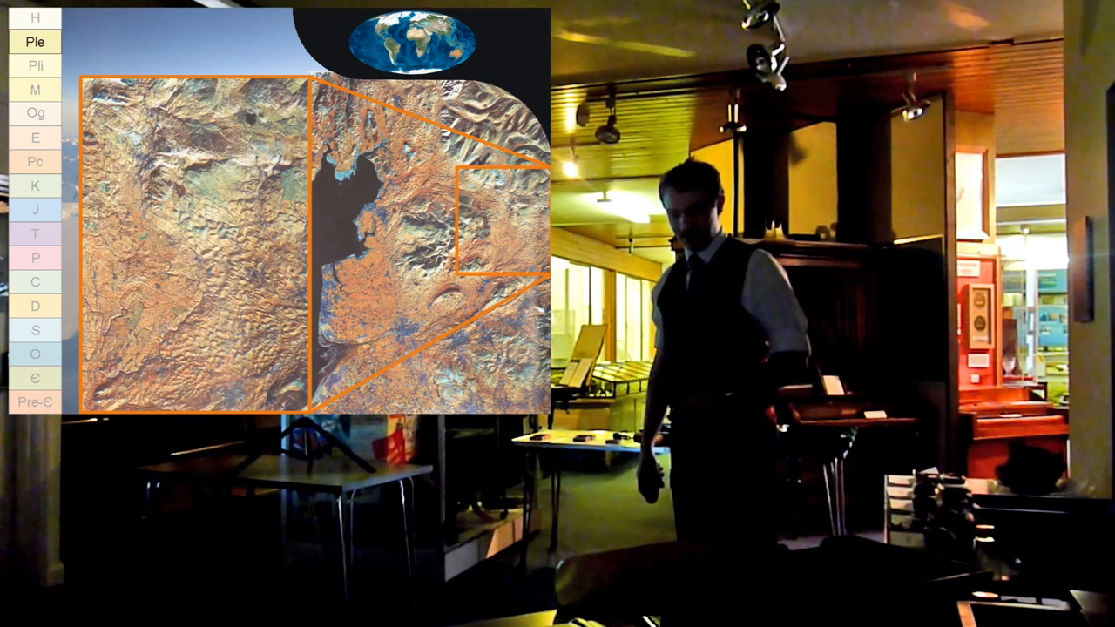
click(35, 18)
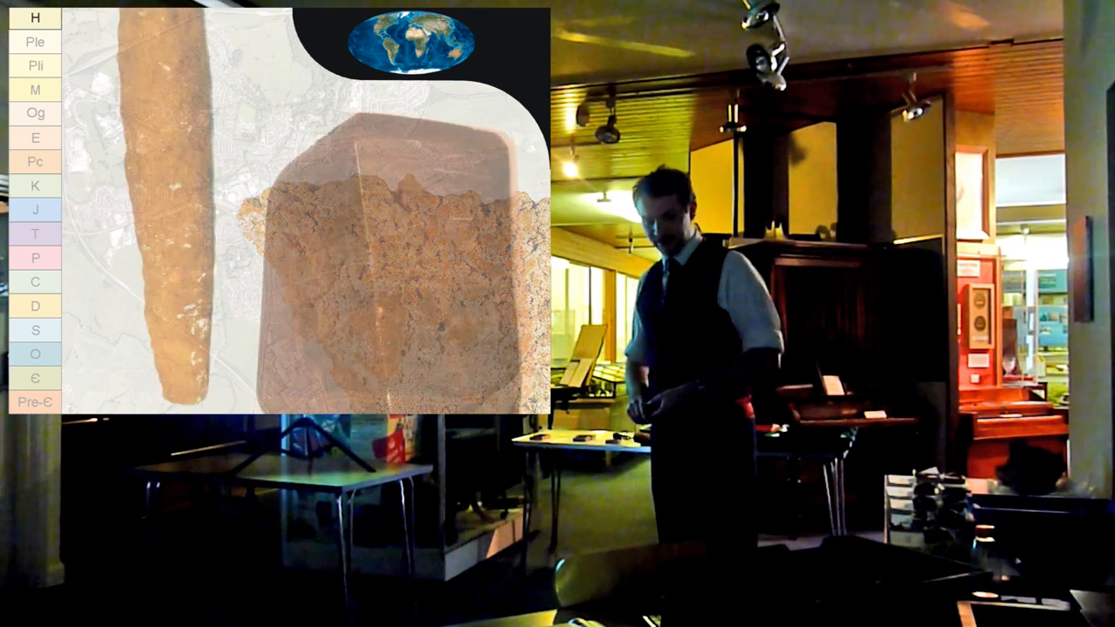